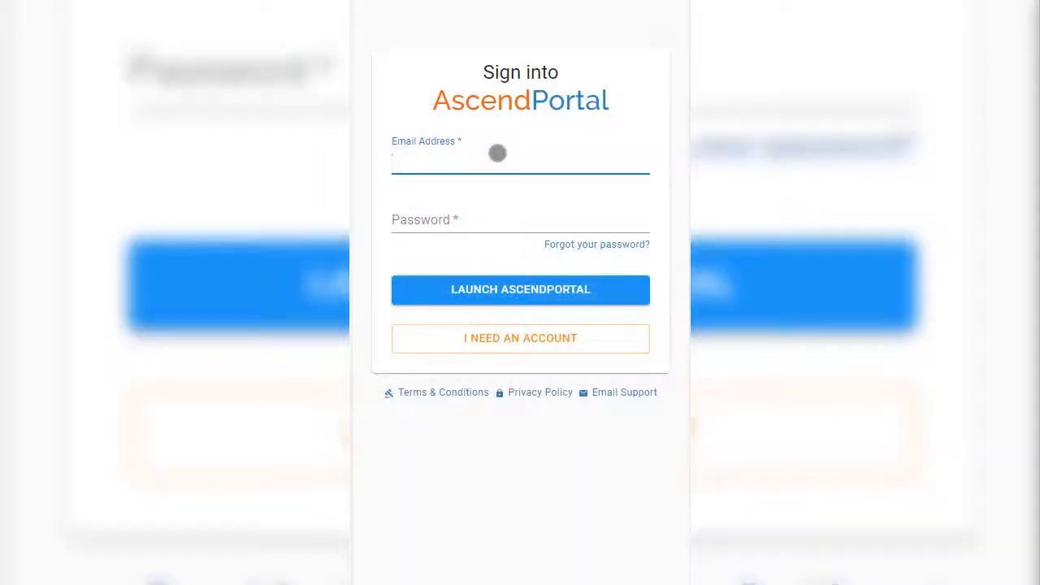
- Sign in to the carrier portal with the saved 'Camero' email suggestion and password
type("Camero")
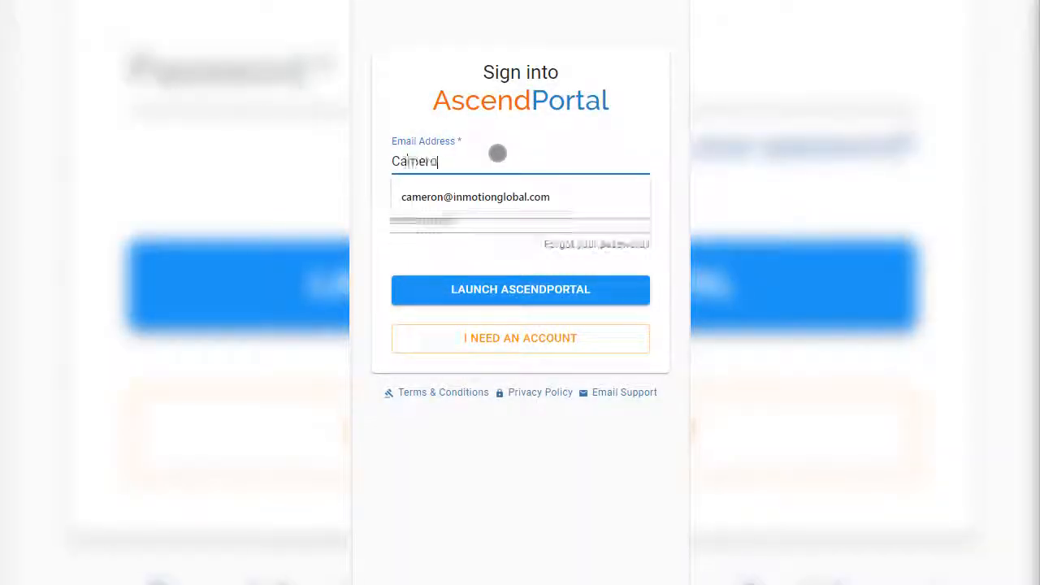
left_click(475, 197)
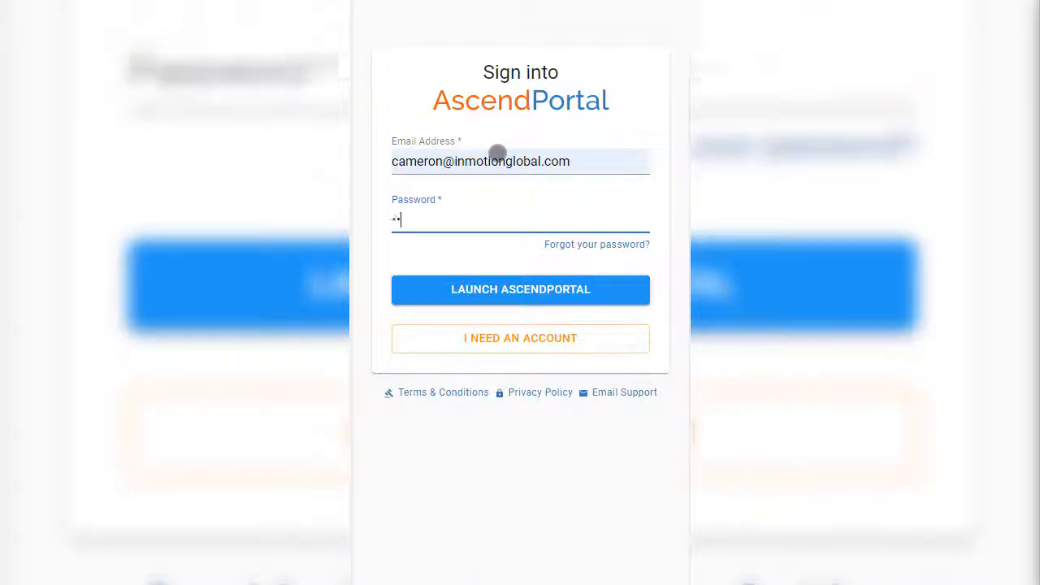
type("••")
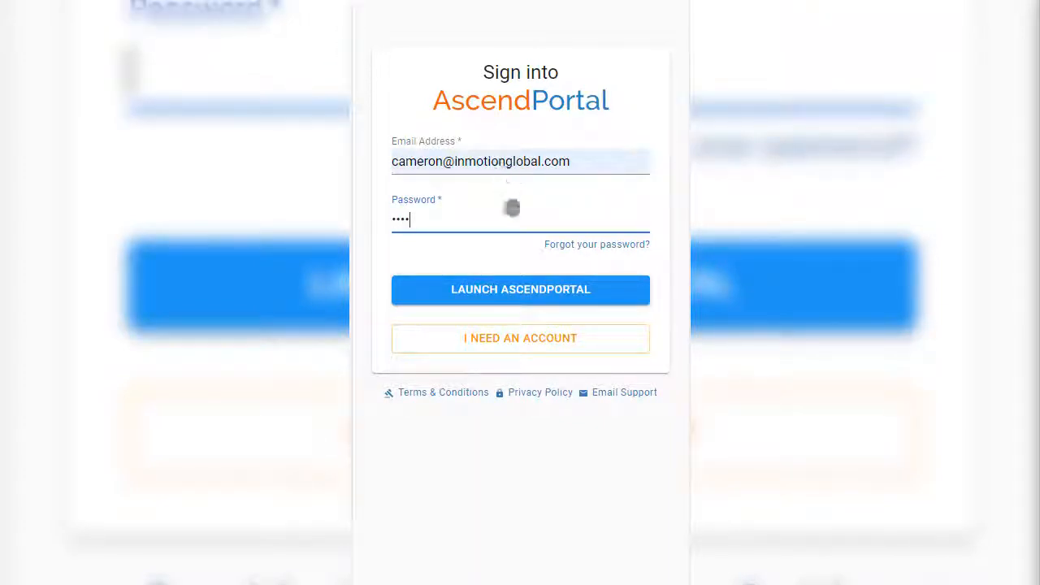
left_click(520, 289)
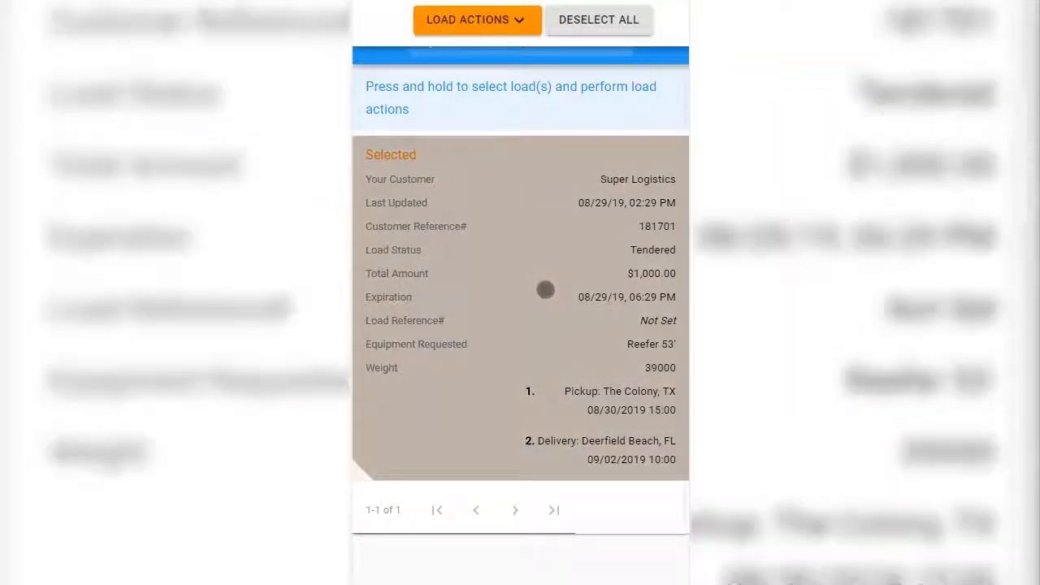
- Show the load actions for the tendered load: accept, reject, propose changes, upload docs
left_click(477, 20)
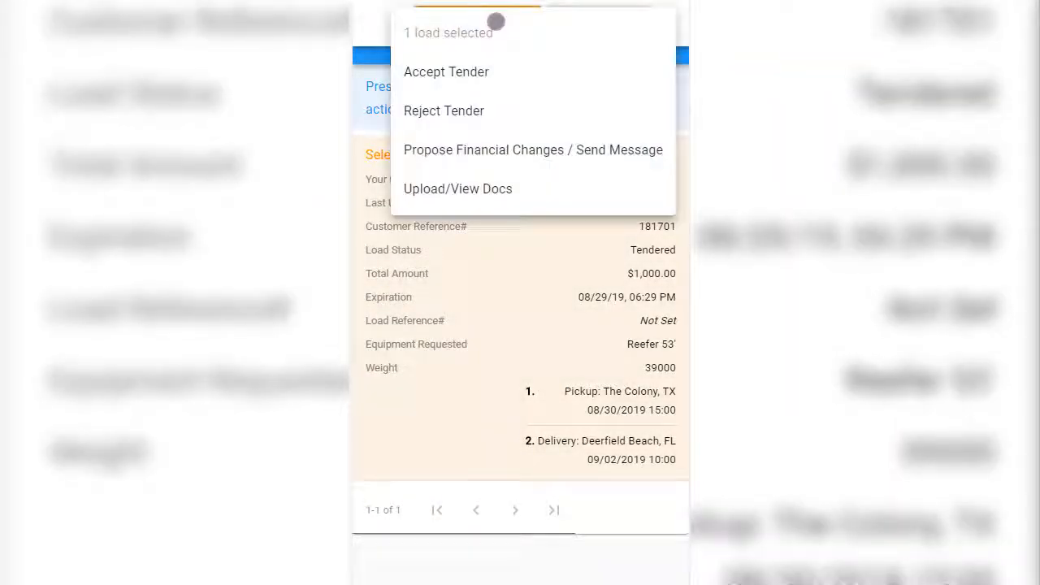
mouse_move(454, 100)
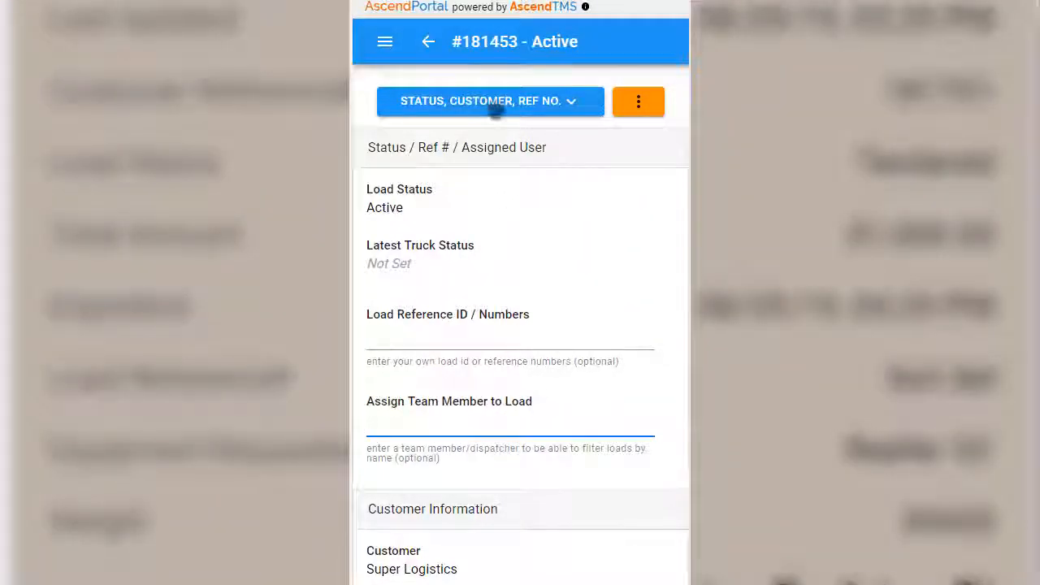
left_click(491, 100)
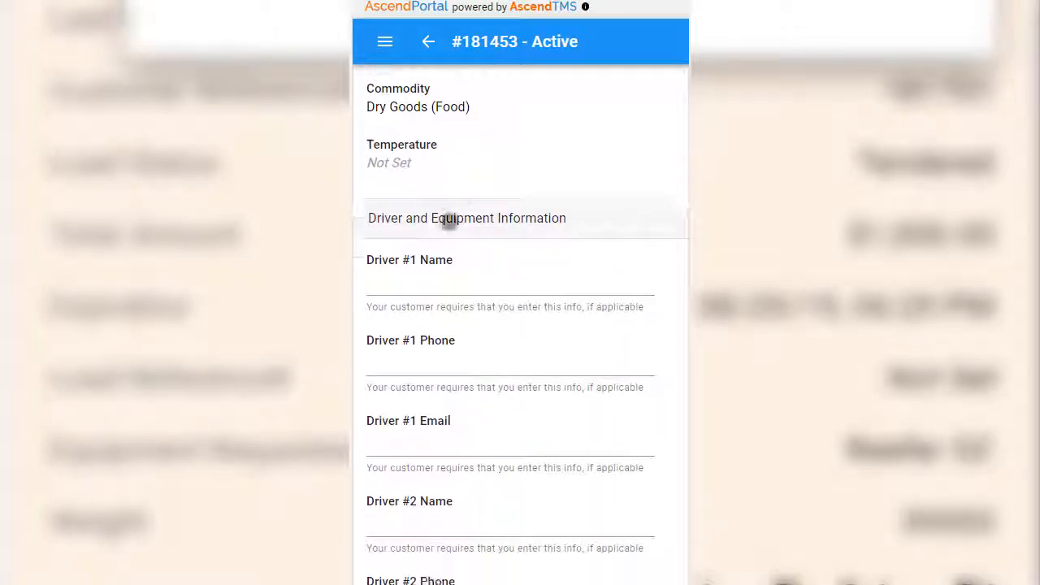
type("David")
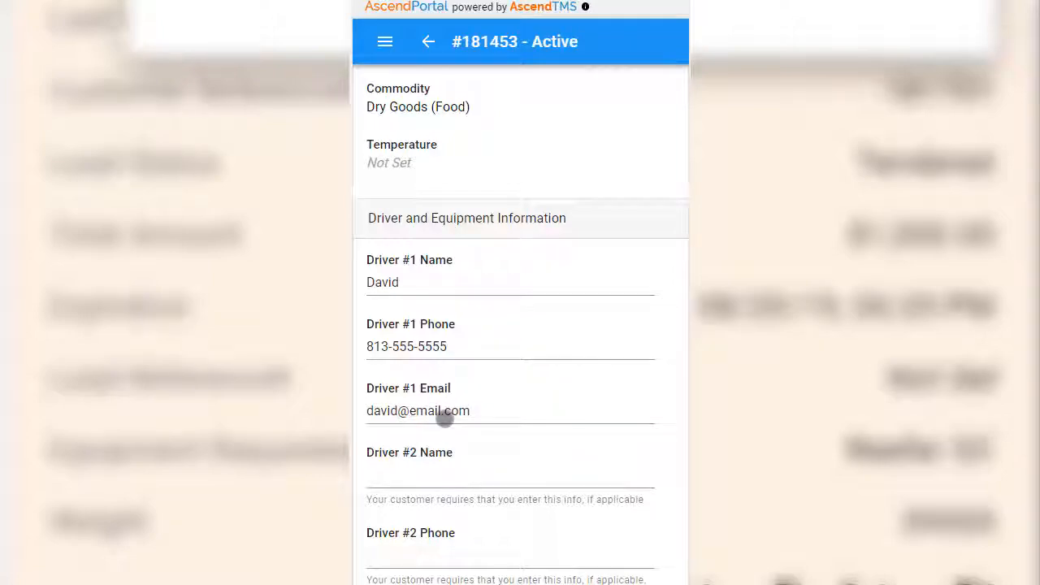
scroll("down", 3)
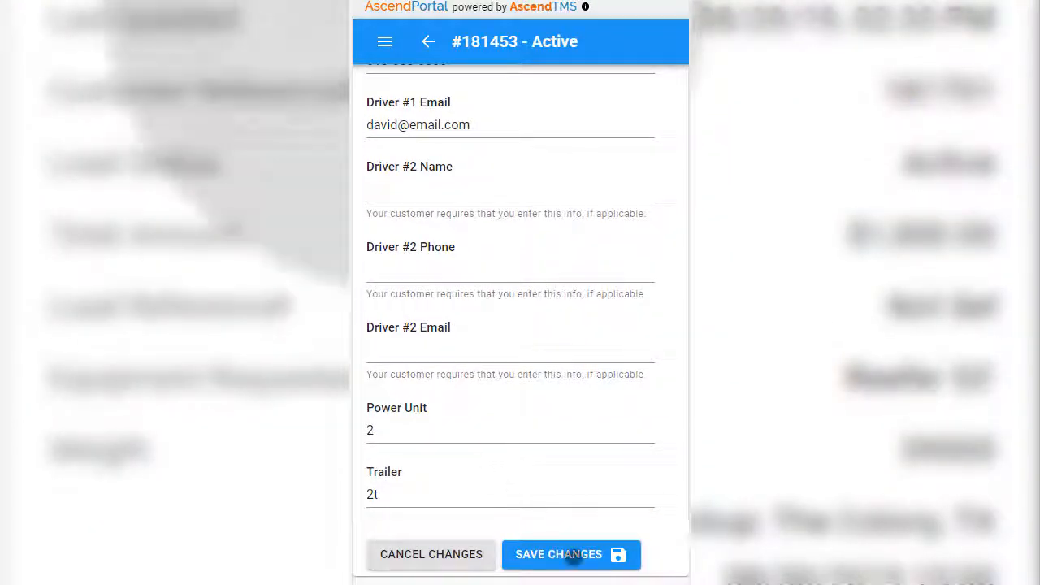
left_click(559, 554)
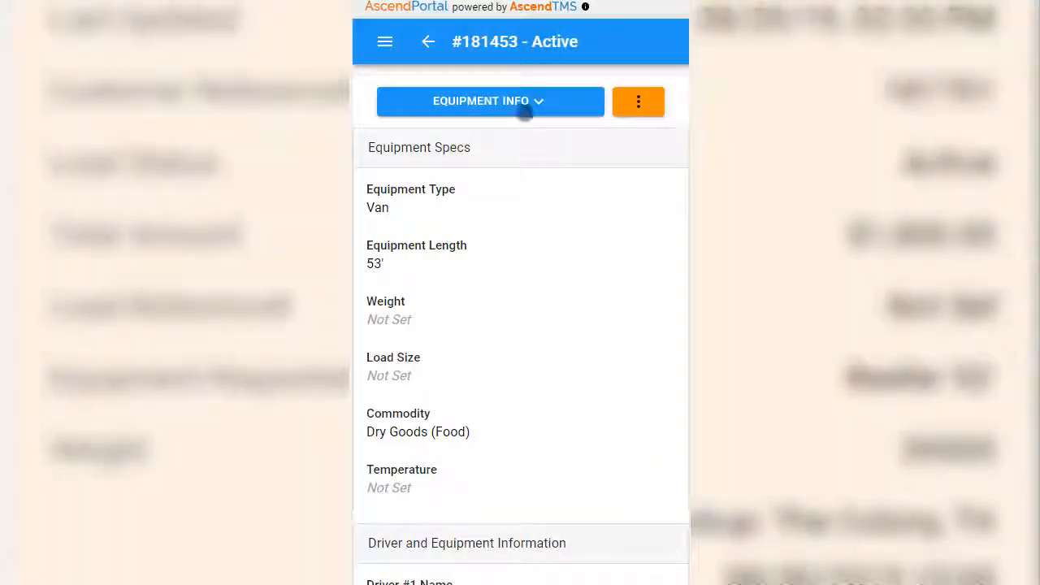
- Reschedule stop #1's pickup window to 05/15/2019 02:34 PM and save, then show Financials
left_click(491, 100)
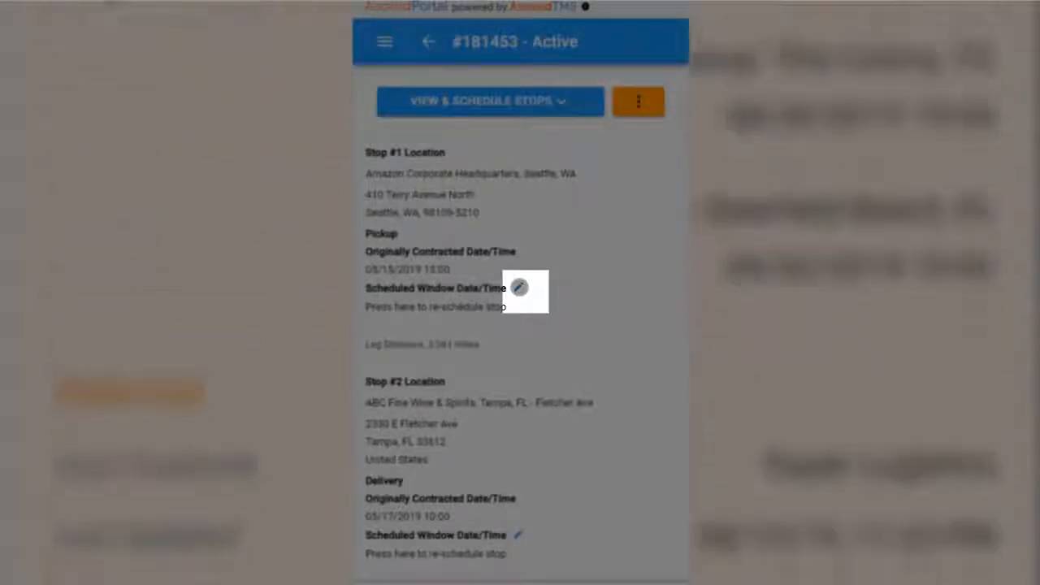
left_click(520, 288)
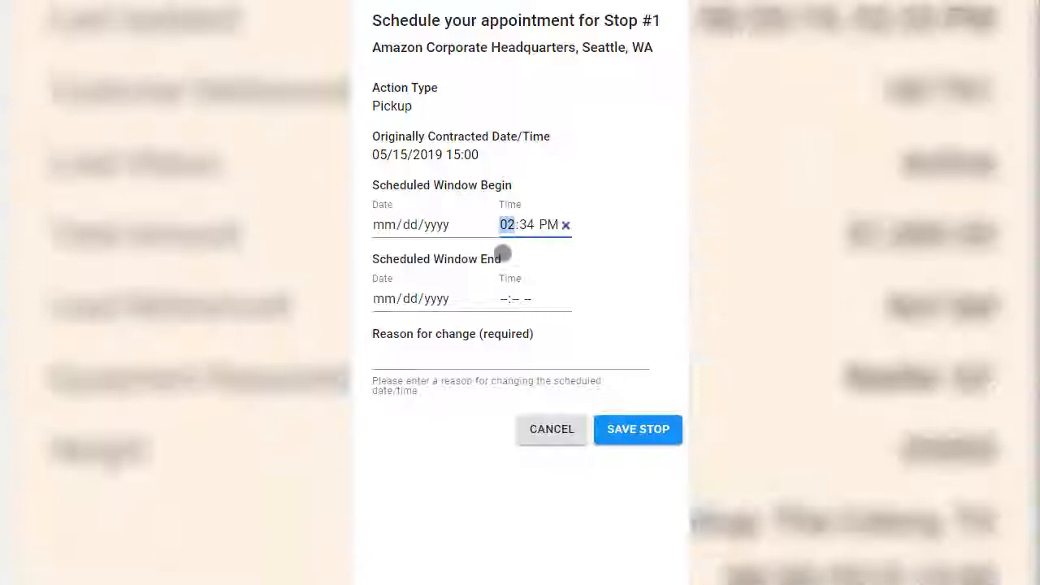
left_click(637, 429)
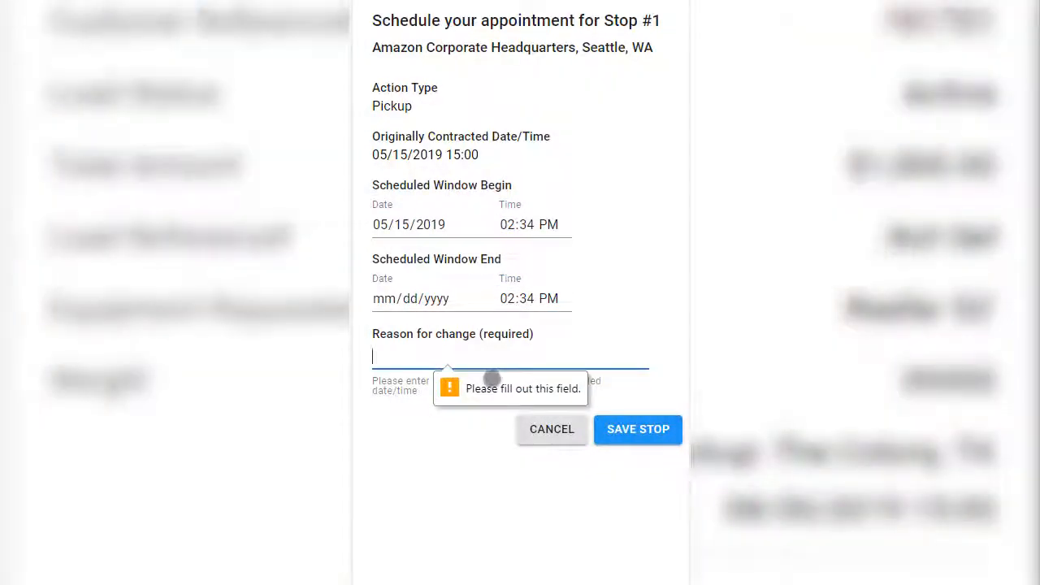
left_click(552, 429)
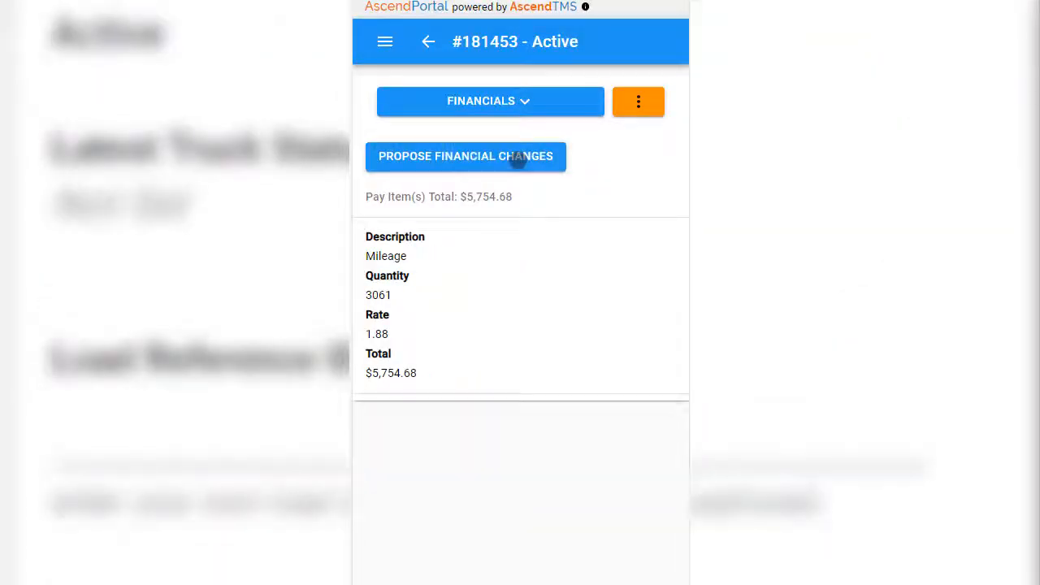
- Log the truck as arrived at the Seattle pick-up location and save the status
left_click(465, 156)
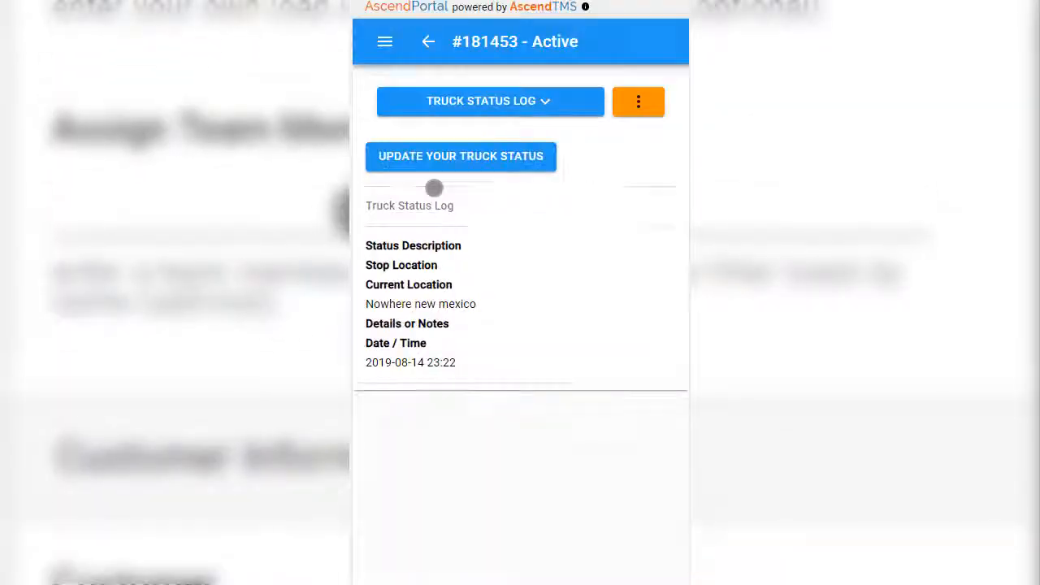
left_click(461, 156)
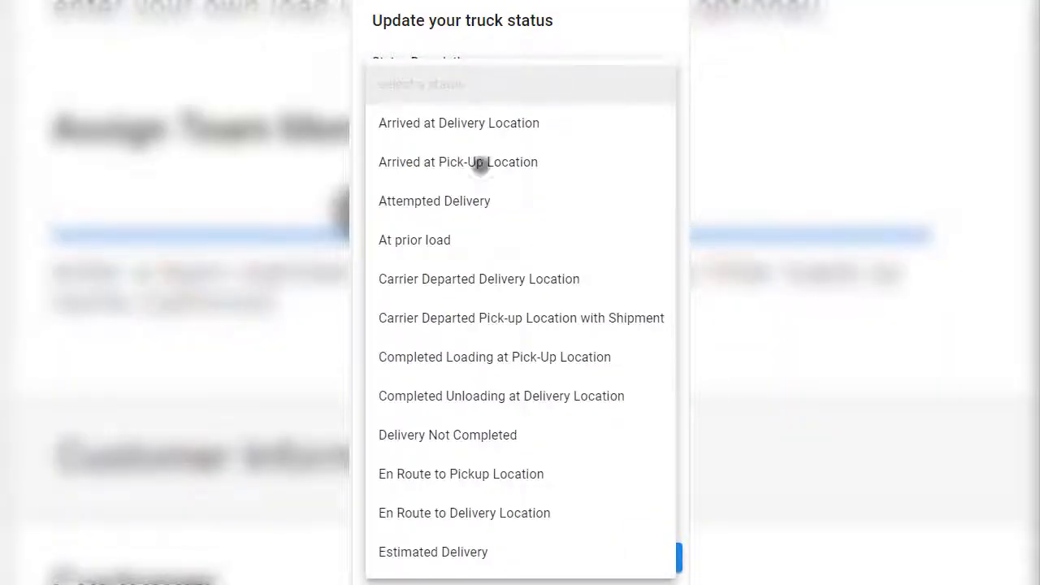
left_click(458, 162)
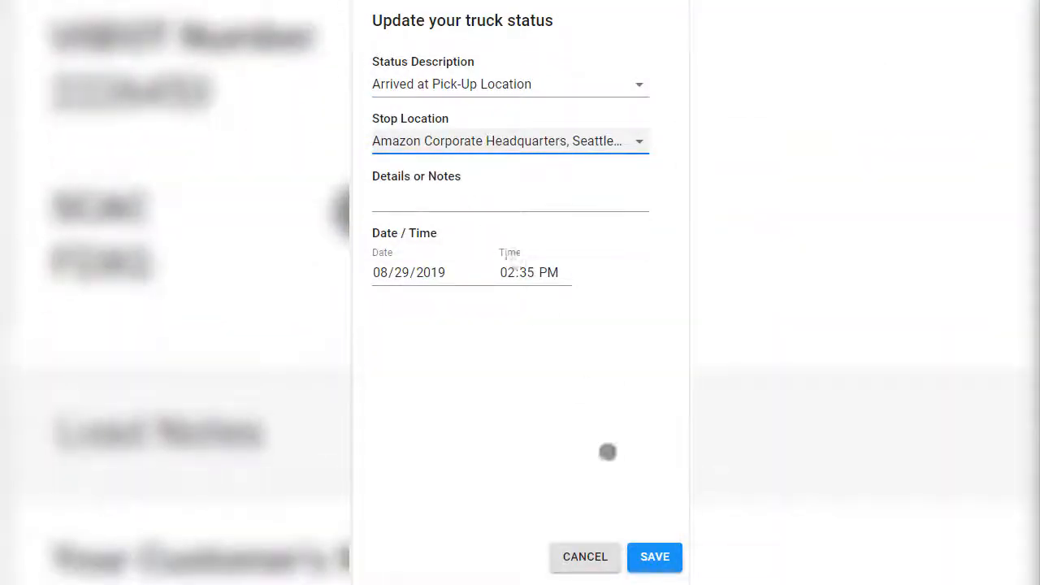
left_click(585, 556)
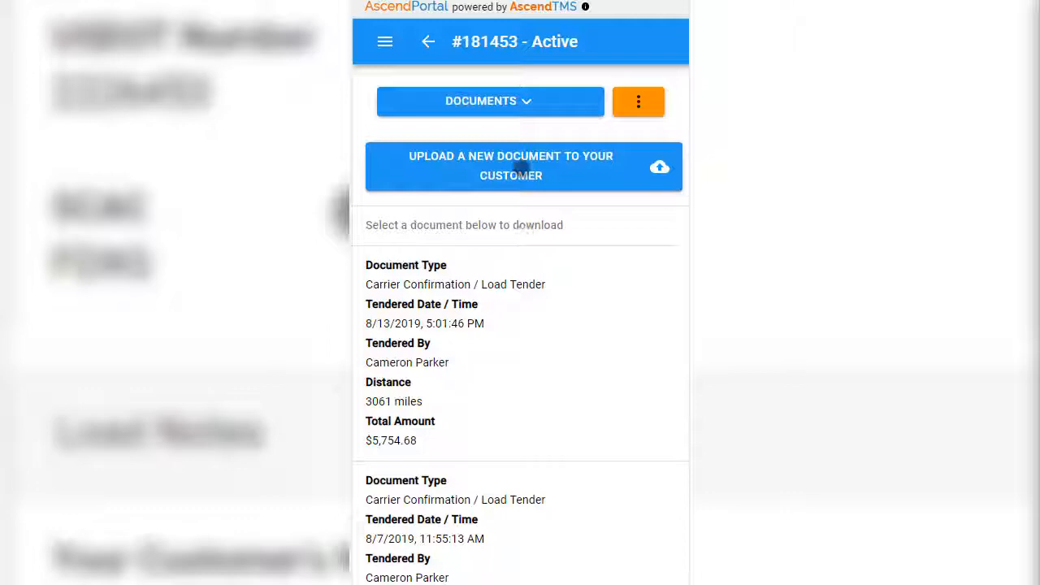
- View the load's message history with the proposed $250 TONU financial change
left_click(510, 166)
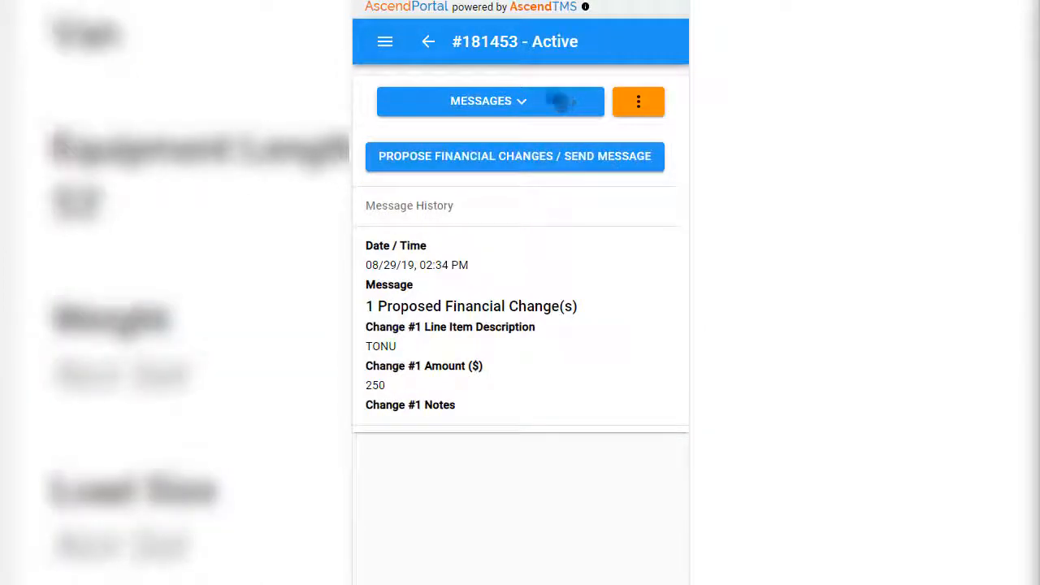
left_click(383, 42)
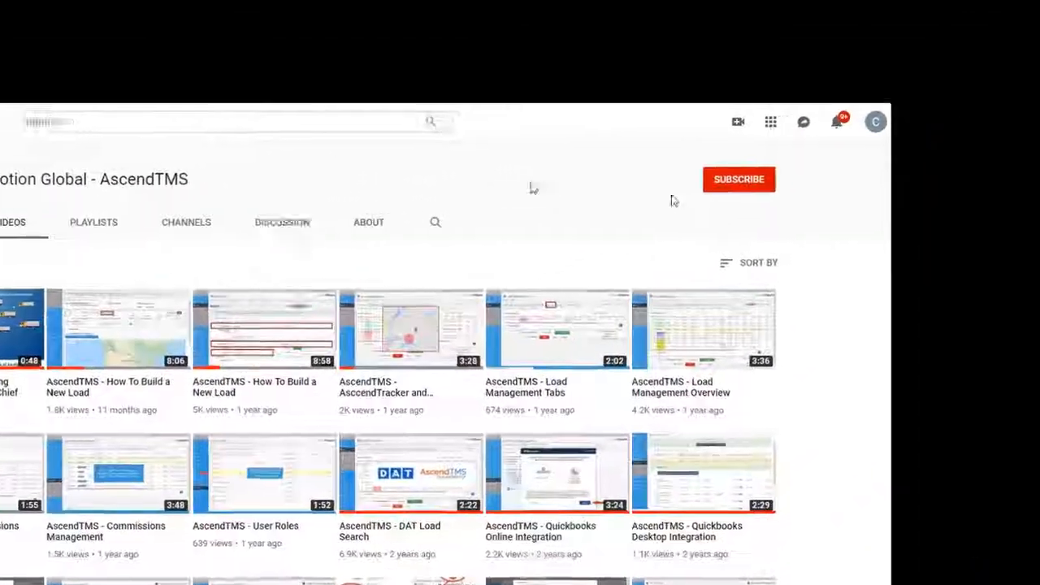
- Subscribe to the AscendTMS channel and browse its tutorial videos grid
left_click(738, 178)
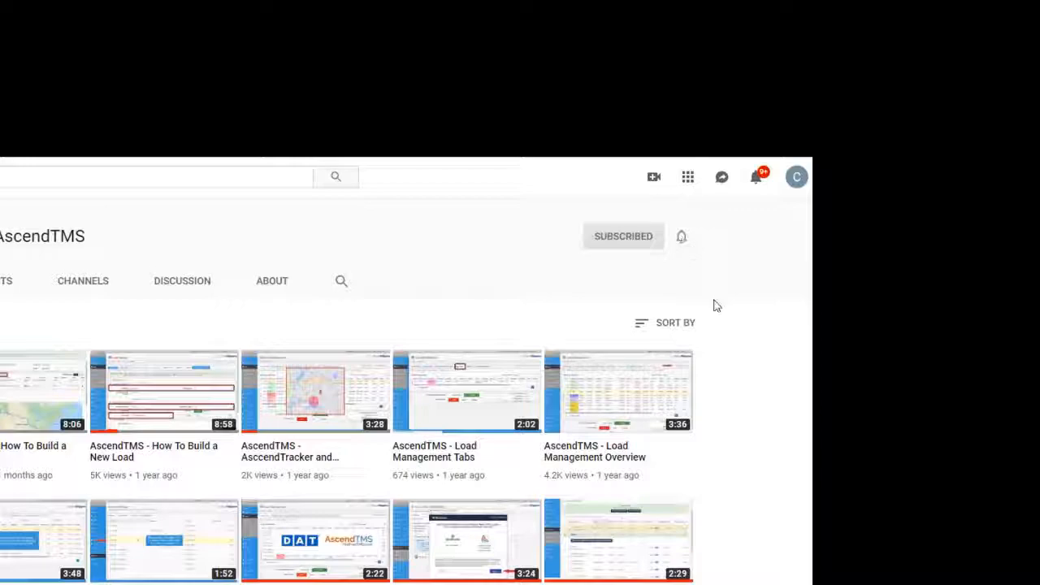
scroll("down", 3)
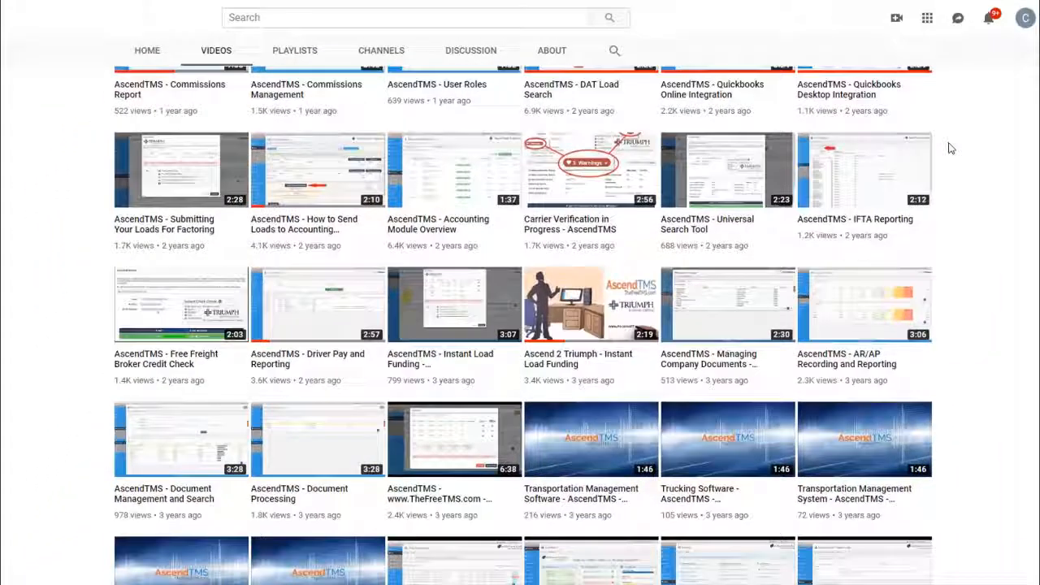